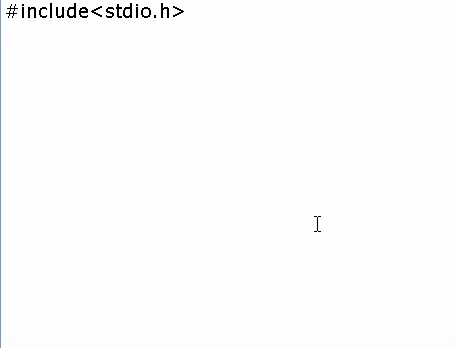
Step: Write int main() with an opening brace below the stdio.h include
click(184, 14)
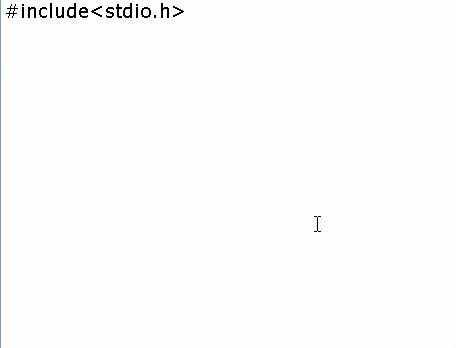
text(int ma)
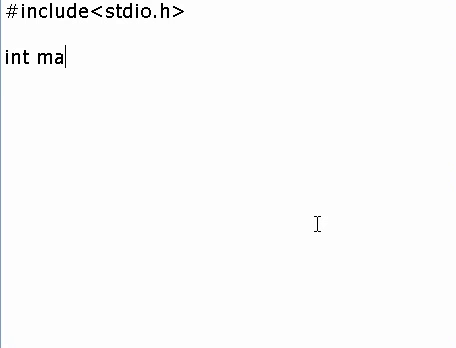
text(in())
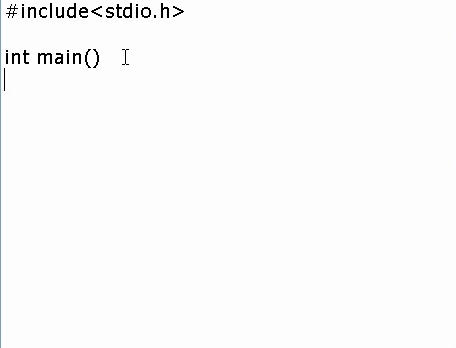
text({)
click(228, 172)
text(})
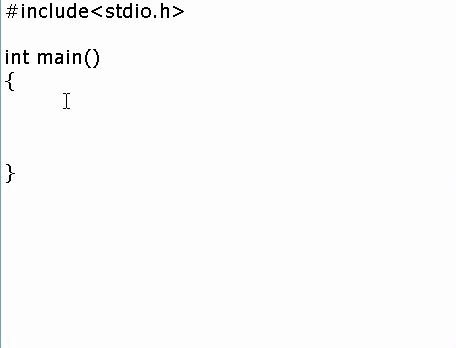
Step: Write printf("Hello World") inside main's braces
text(printf)
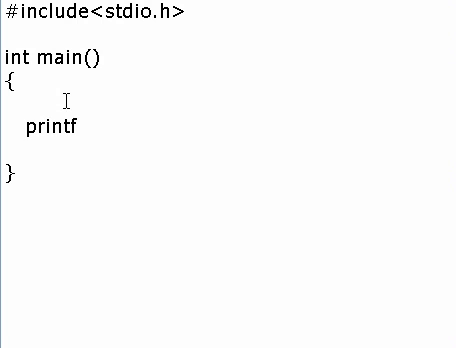
text(()
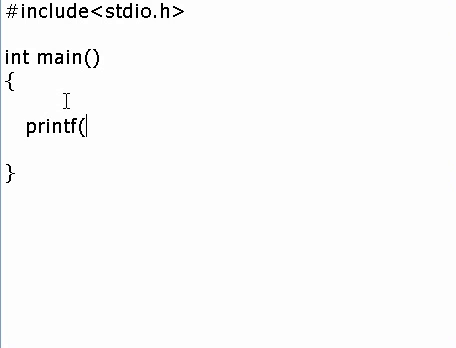
text(")
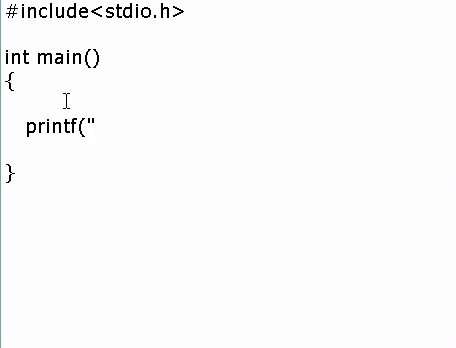
text(Hell)
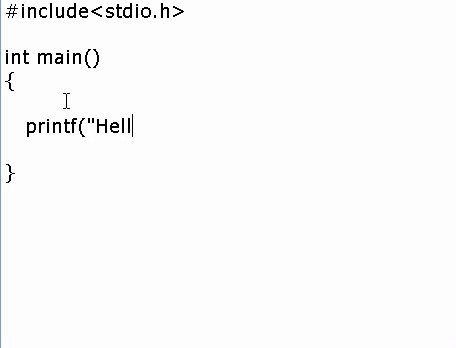
text(o Wor)
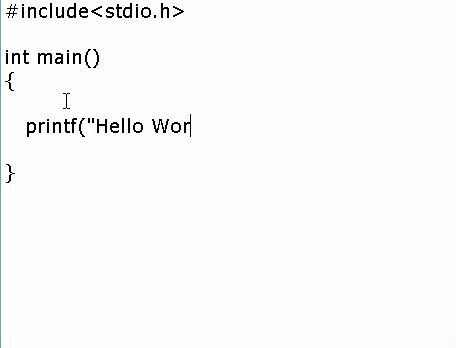
text(ld)
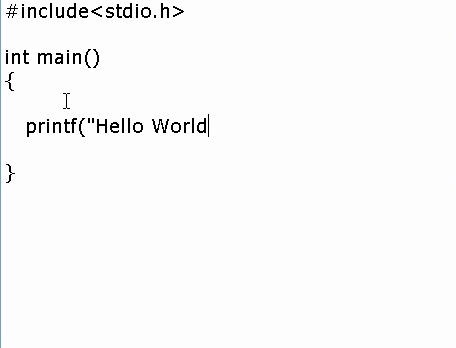
text(");)
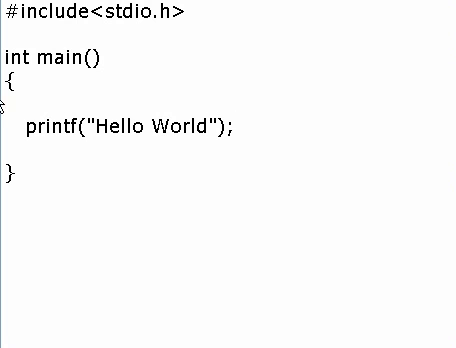
Step: Select the printf line to check it, then clear the selection
triple_click(130, 128)
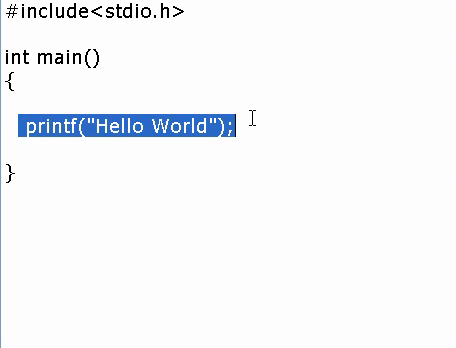
click(240, 128)
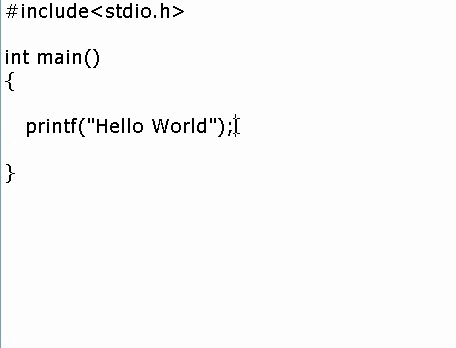
double_click(232, 128)
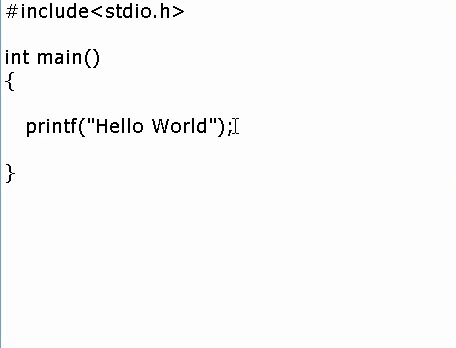
mouse_move(380, 160)
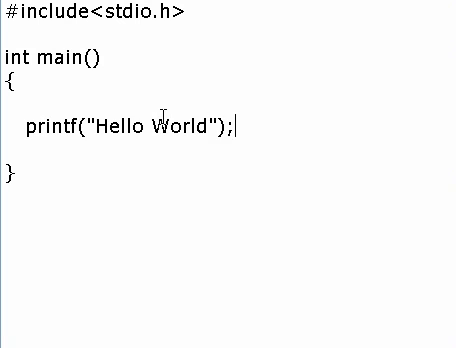
mouse_move(196, 140)
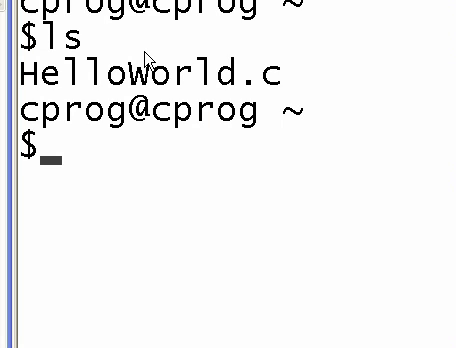
Step: Compile HelloWorld.c with gcc into a.exe
text(gcc)
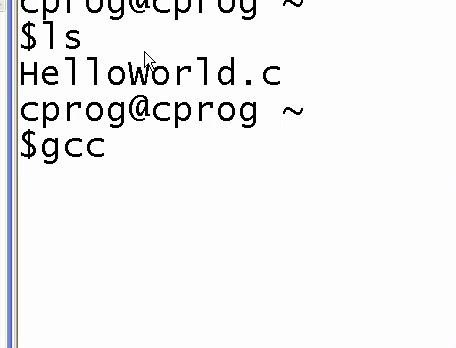
text(HelloWorld.c)
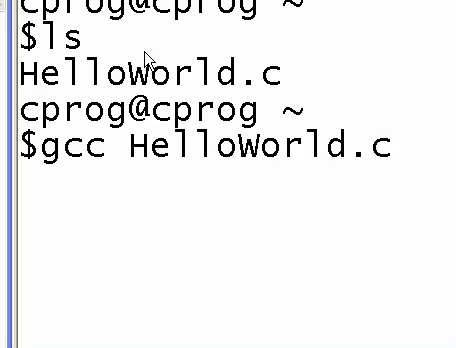
key(Return)
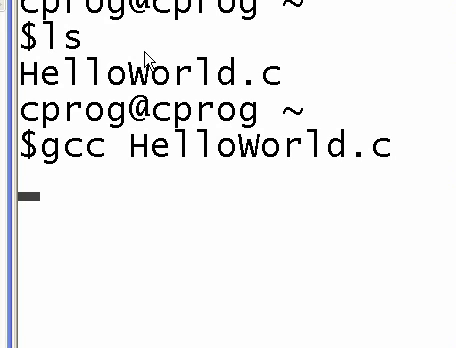
key(Return)
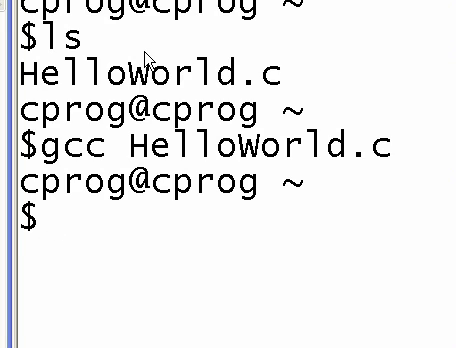
Step: List the files with ls and run ./a.exe, printing Hello World without a line break
text(ls)
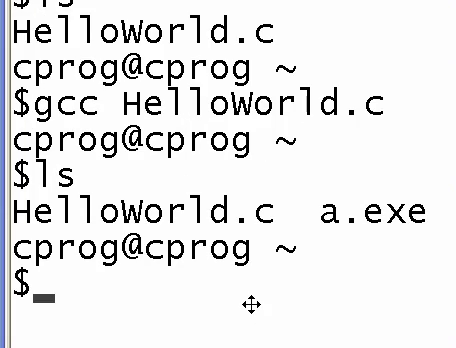
text(./a.exe)
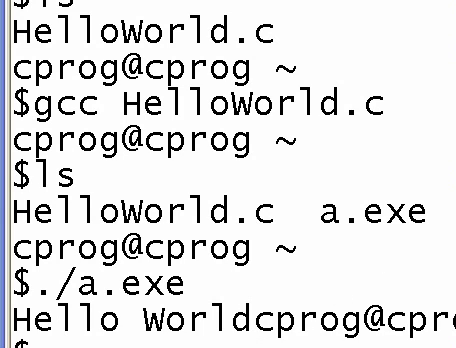
scroll(down, 3)
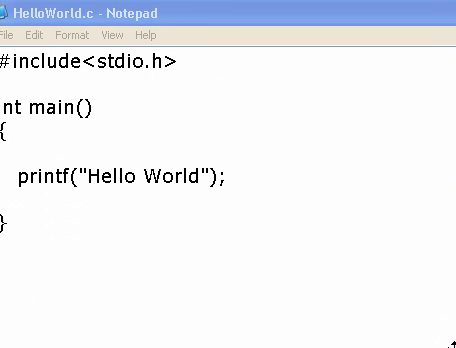
mouse_move(304, 68)
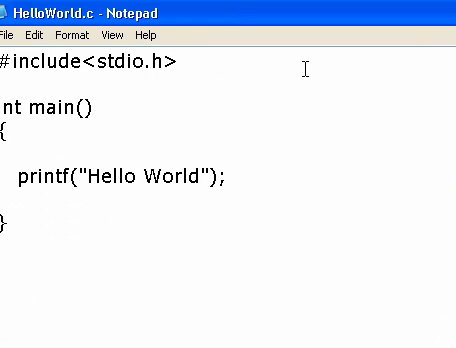
Step: Append \n to the printf string so it reads "Hello World\n"
text(\n)
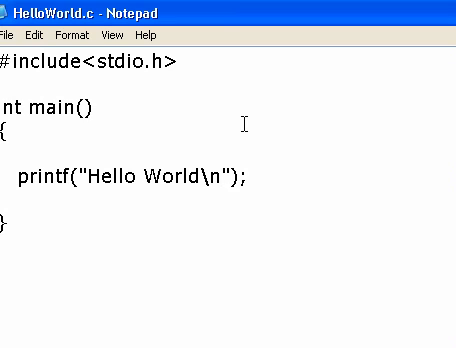
mouse_move(240, 170)
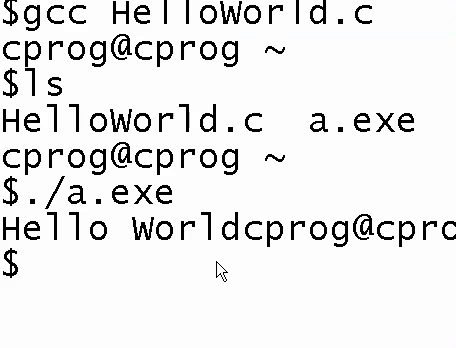
Step: List the files and recompile HelloWorld.c with gcc
text(ls)
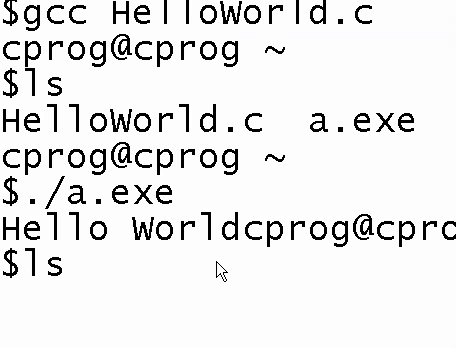
text(gcc HelloWorld.c)
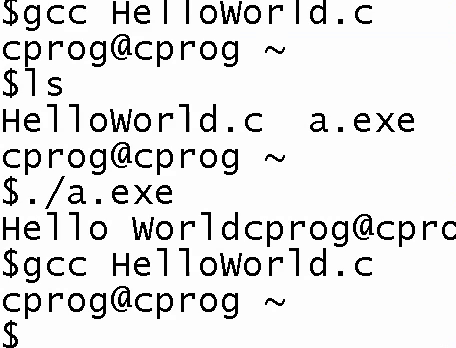
scroll(down, 3)
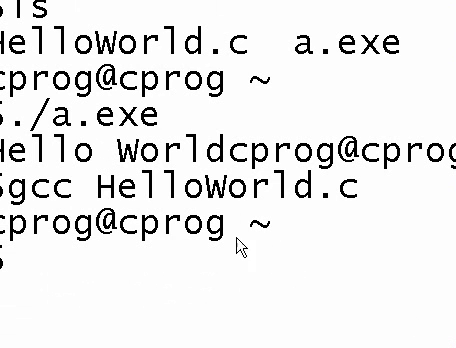
Step: Run ./a.exe again, now printing Hello World on its own line
text(./a.exe)
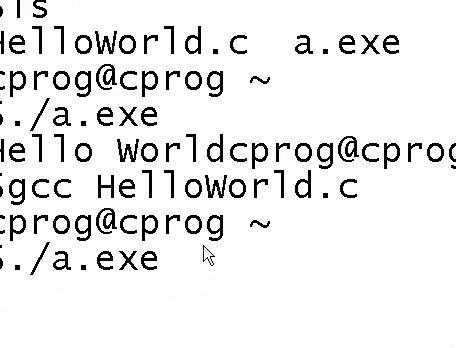
key(Return)
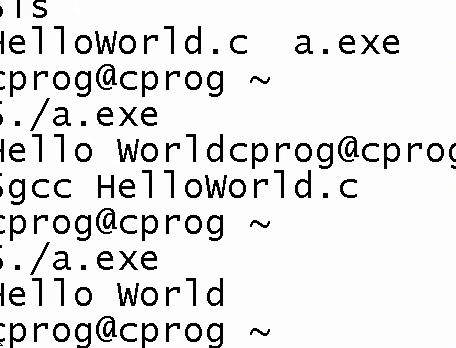
mouse_move(348, 330)
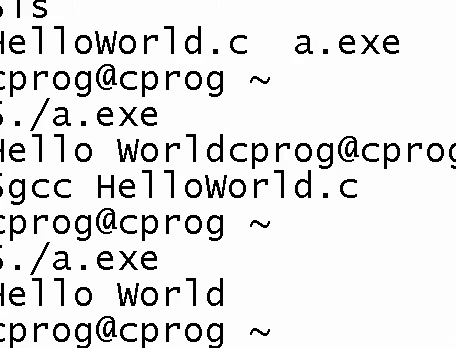
scroll(down, 3)
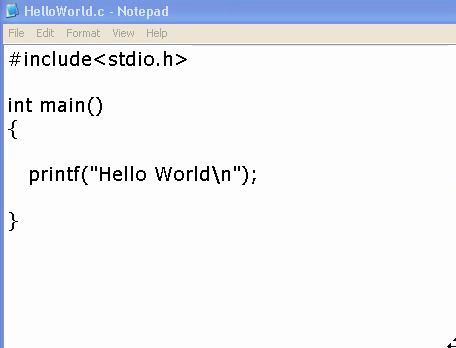
mouse_move(176, 84)
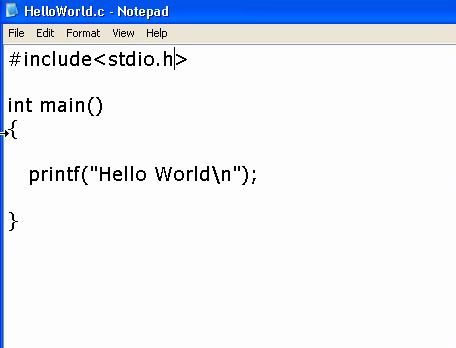
Step: Insert void between main's parentheses so the declaration reads int main(void)
double_click(52, 104)
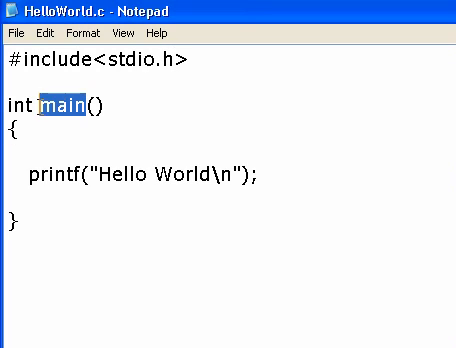
click(40, 104)
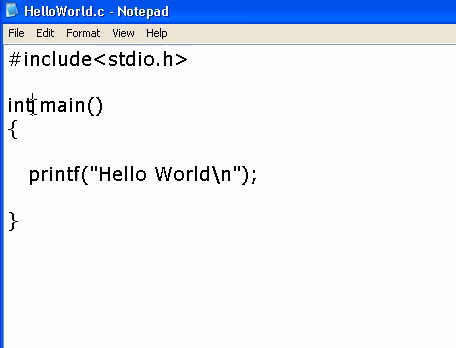
double_click(14, 104)
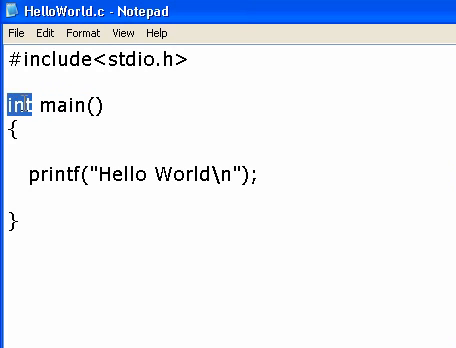
click(70, 104)
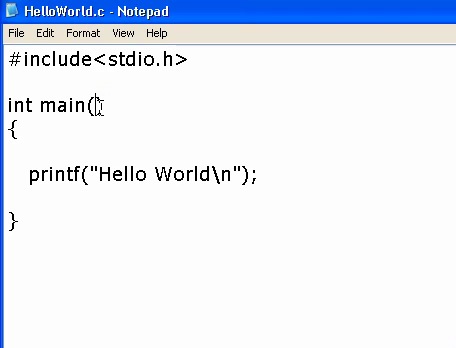
text(void)
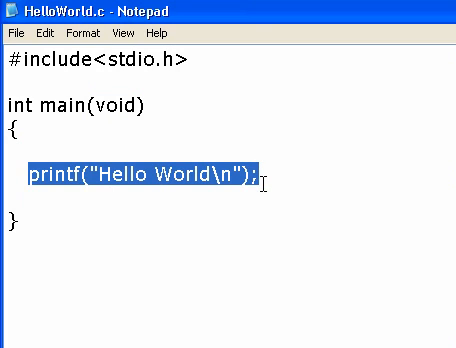
Step: Deselect the printf line and highlight the word printf
click(230, 176)
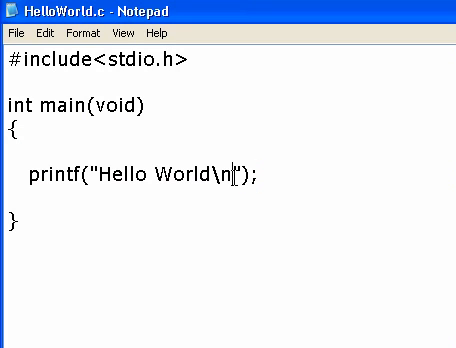
double_click(44, 178)
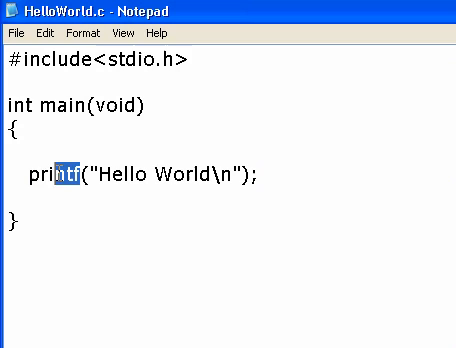